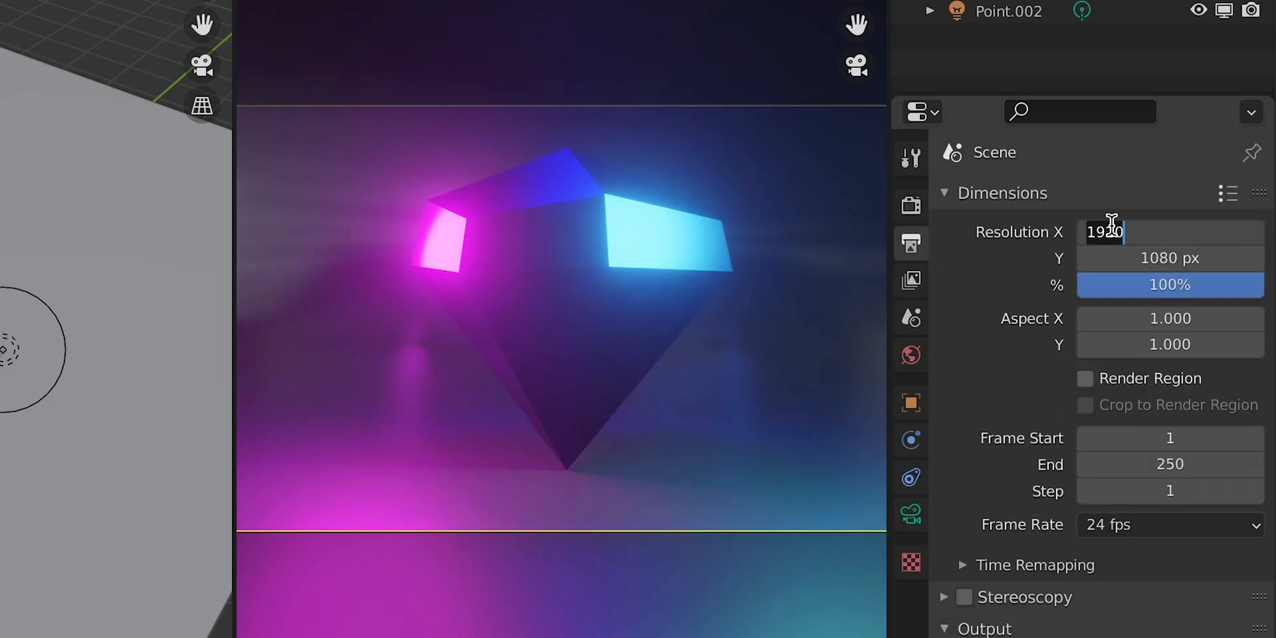
Enter 1080 as Resolution X so the render is a square 1080 × 1080
{"action": "type", "text": "1080 px"}
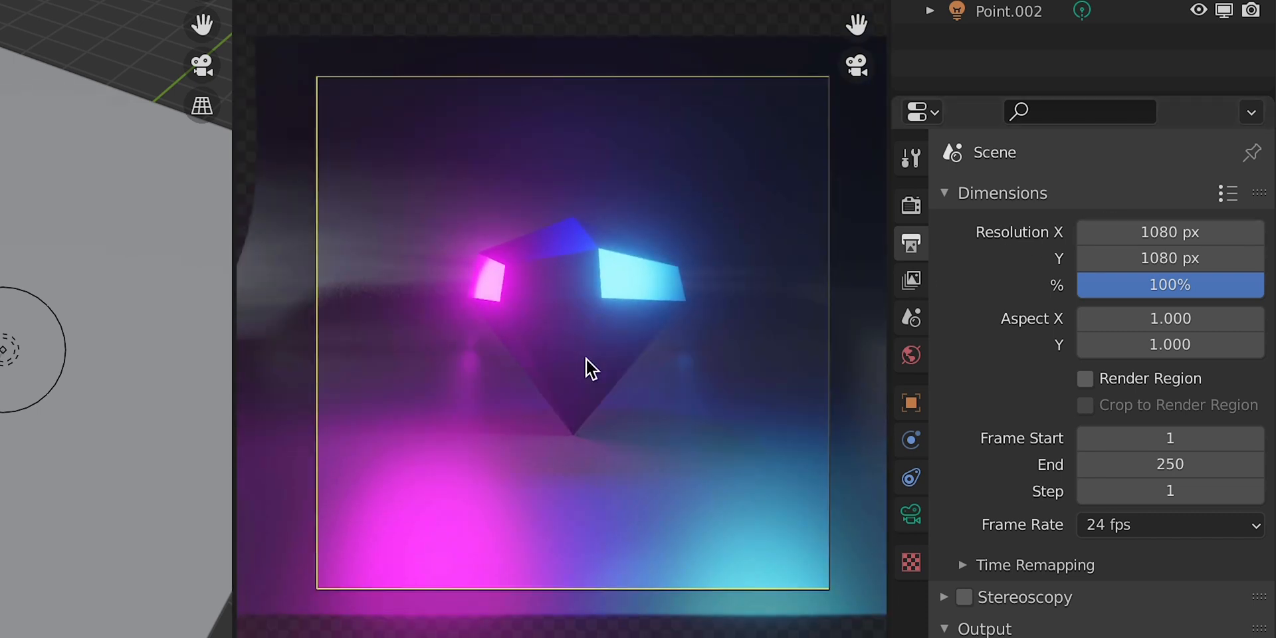
{"action": "mouse_move", "coordinate": [761, 202]}
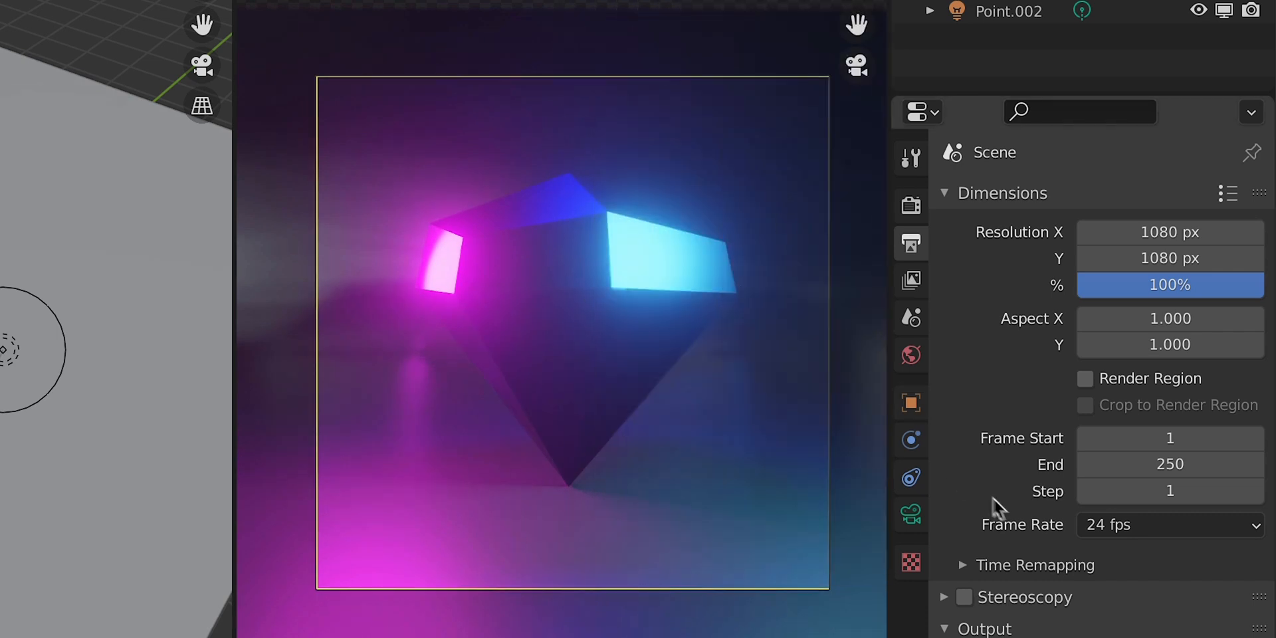
Send render output to the Desktop folder as PNG with 0% compression
{"action": "scroll", "scroll_direction": "down", "scroll_amount": 3}
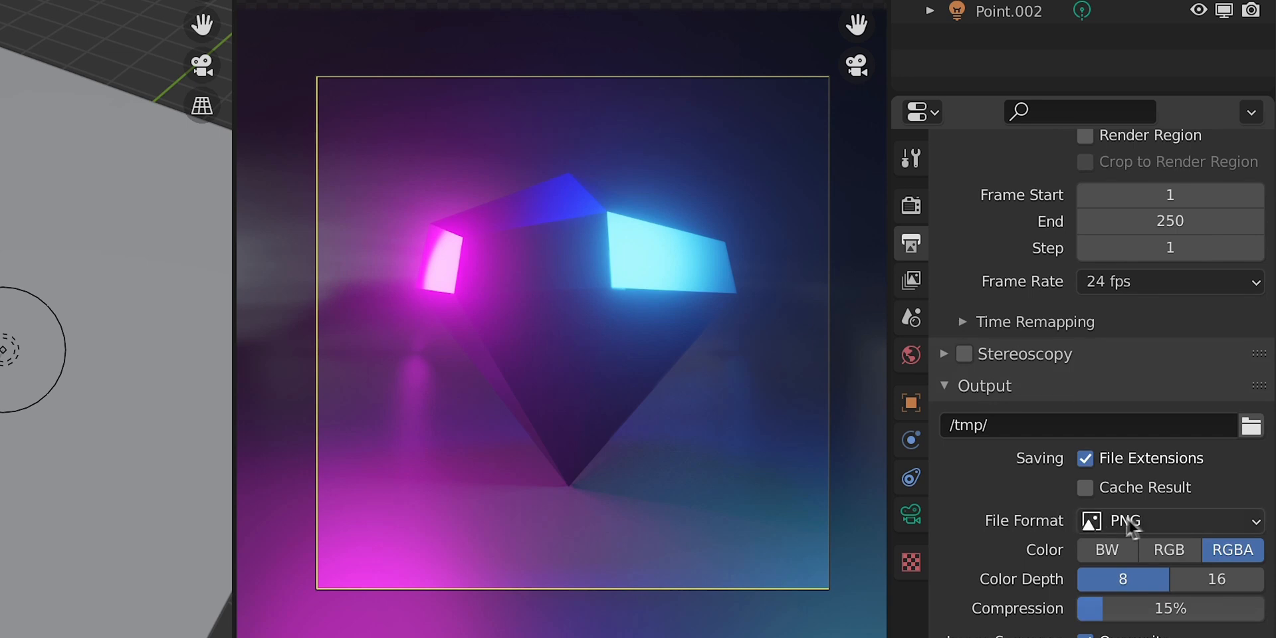
{"action": "mouse_move", "coordinate": [1186, 496]}
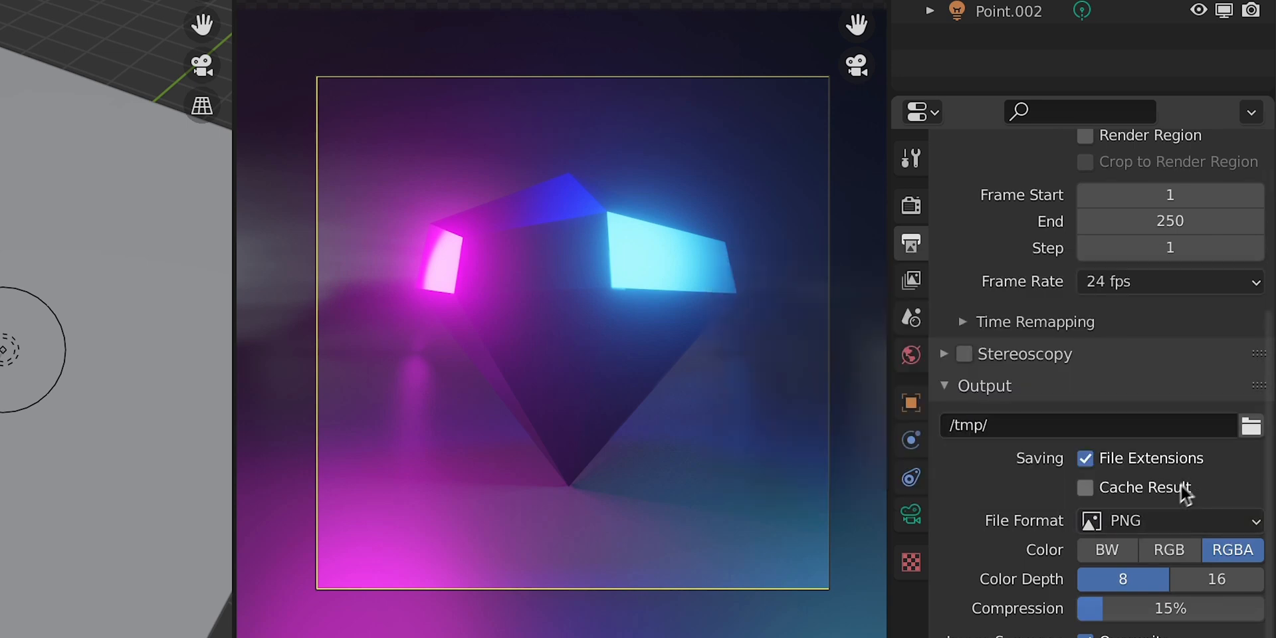
{"action": "left_click", "coordinate": [1252, 424]}
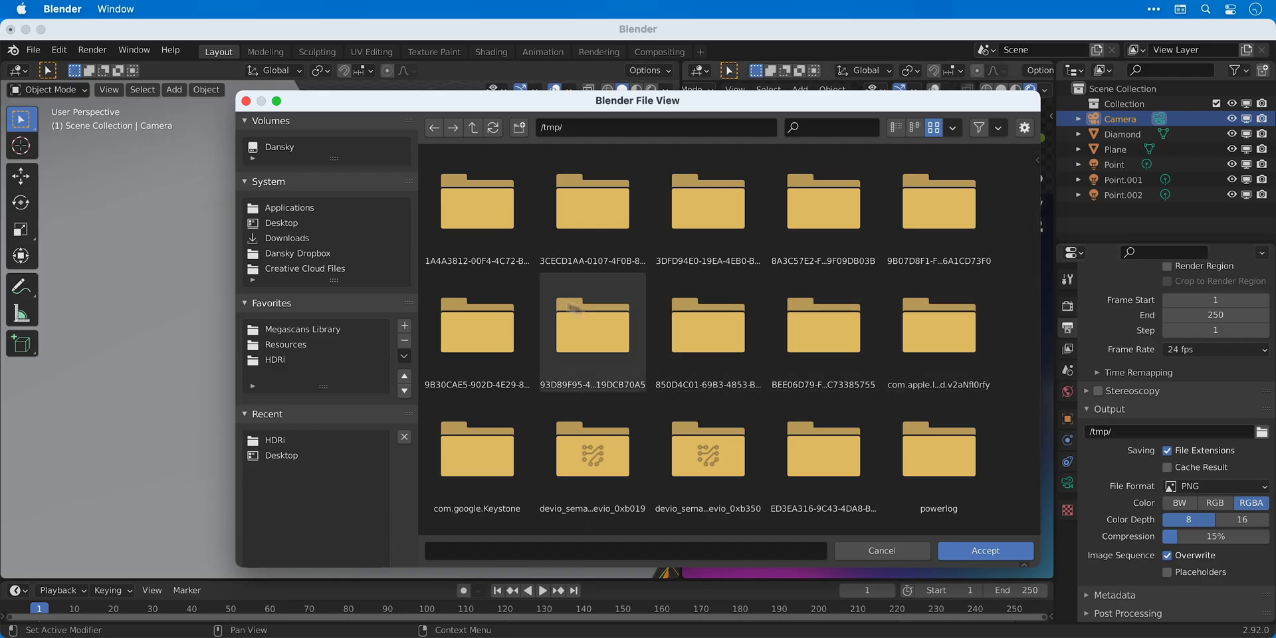
{"action": "left_click", "coordinate": [984, 550]}
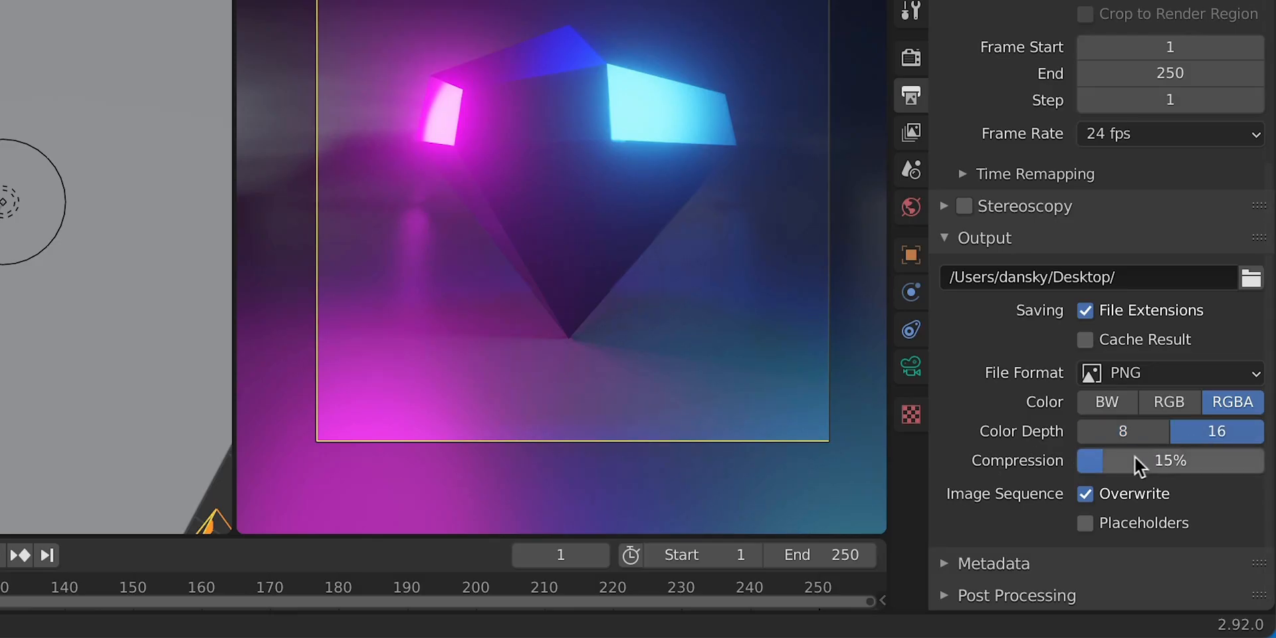
{"action": "left_click_drag", "start_coordinate": [1172, 460], "coordinate": [1083, 460]}
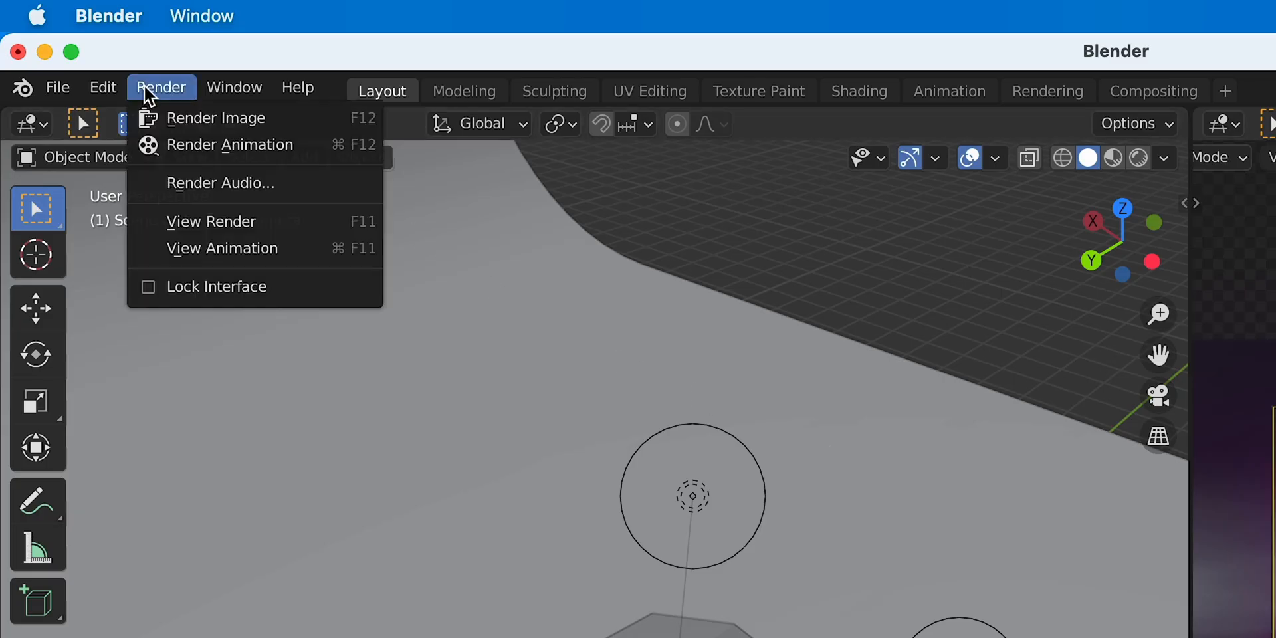
Render an Eevee still of the diamond, check the Image menu, then close the render window
{"action": "left_click", "coordinate": [216, 117]}
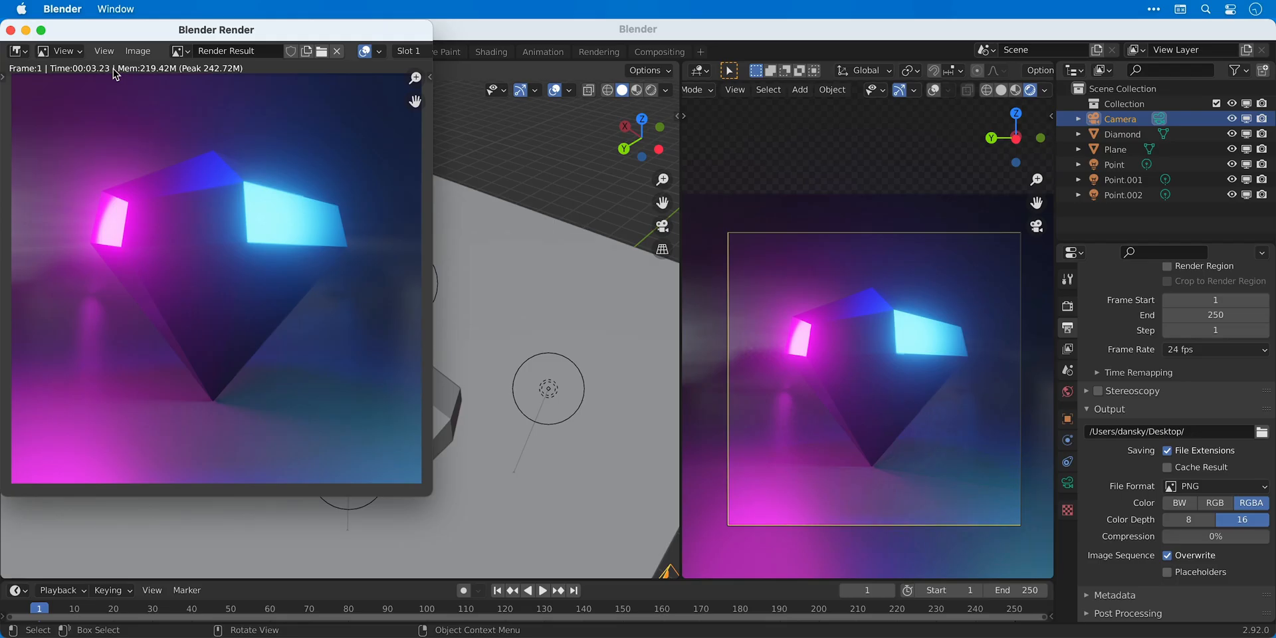
{"action": "left_click", "coordinate": [138, 50]}
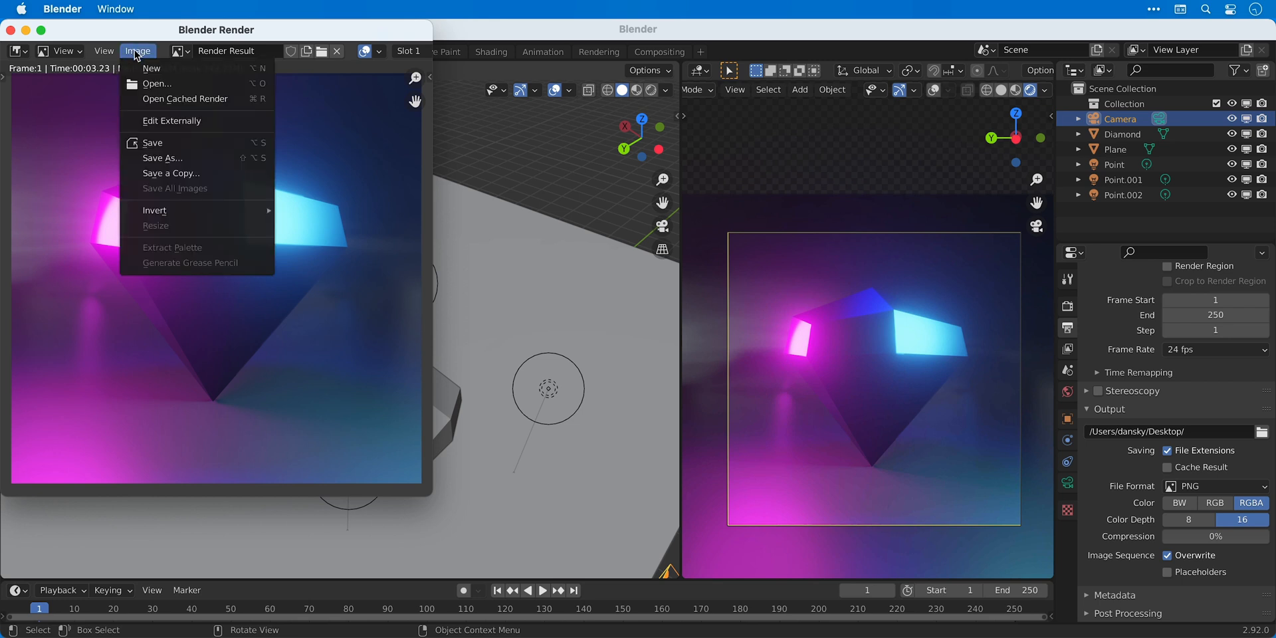
{"action": "mouse_move", "coordinate": [162, 158]}
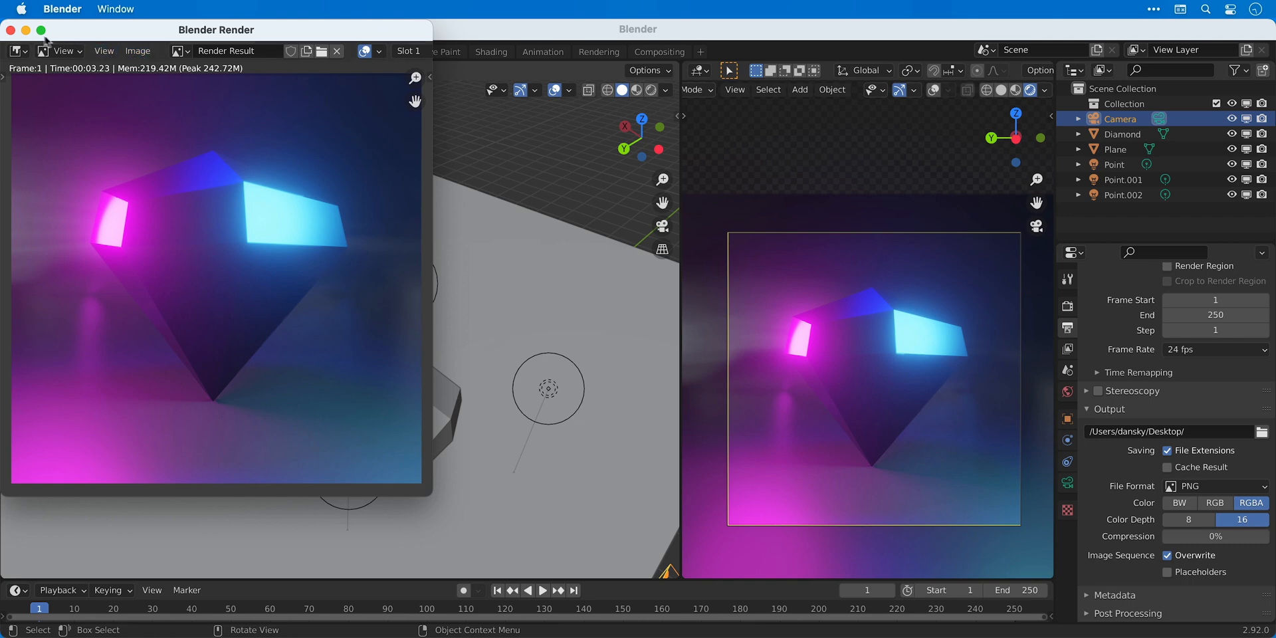
{"action": "left_click", "coordinate": [11, 29]}
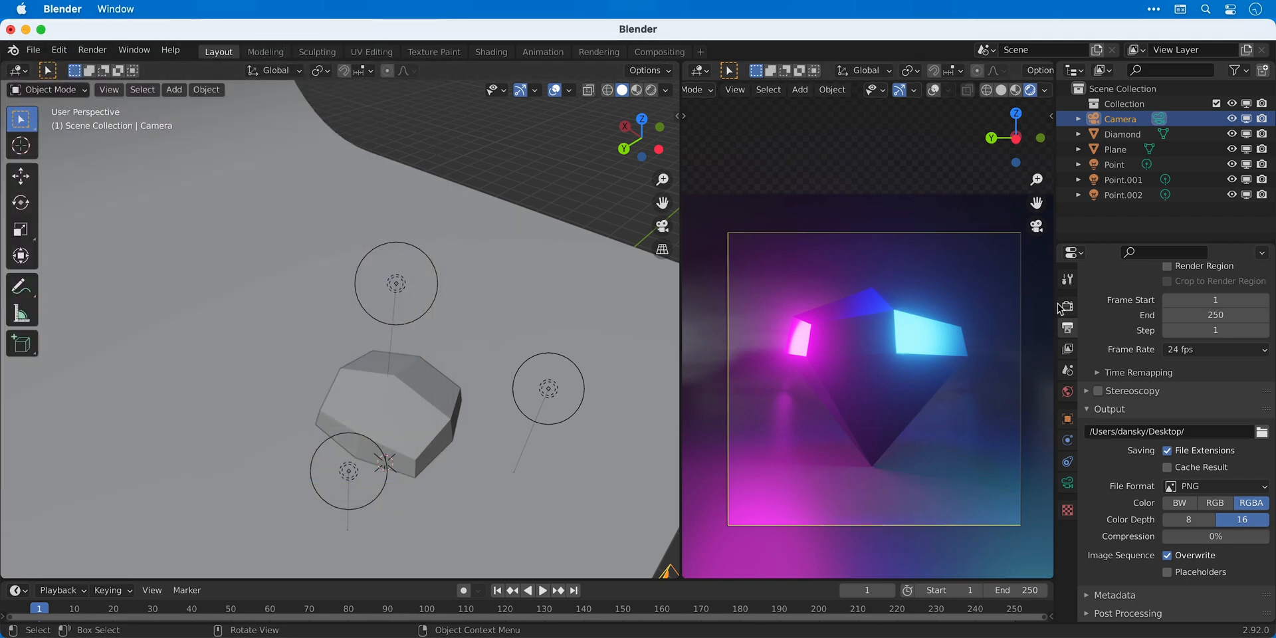
Select Cycles as the render engine in Render Properties and reopen the Eevee render result
{"action": "left_click", "coordinate": [1067, 305]}
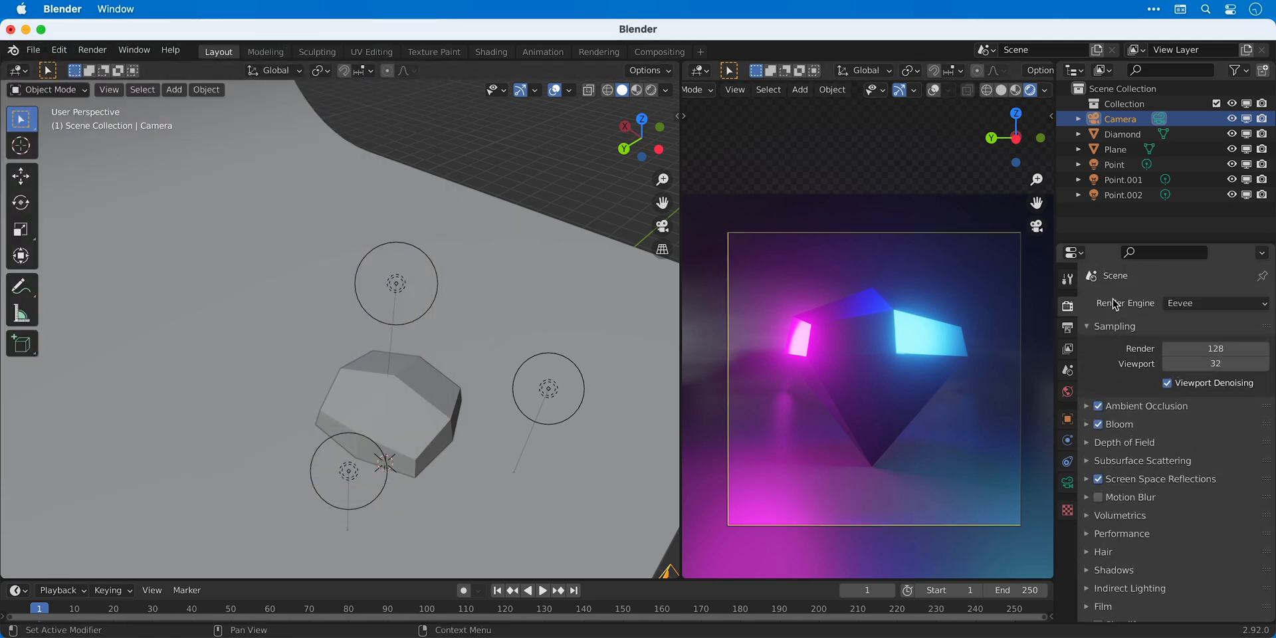
{"action": "left_click", "coordinate": [1212, 304]}
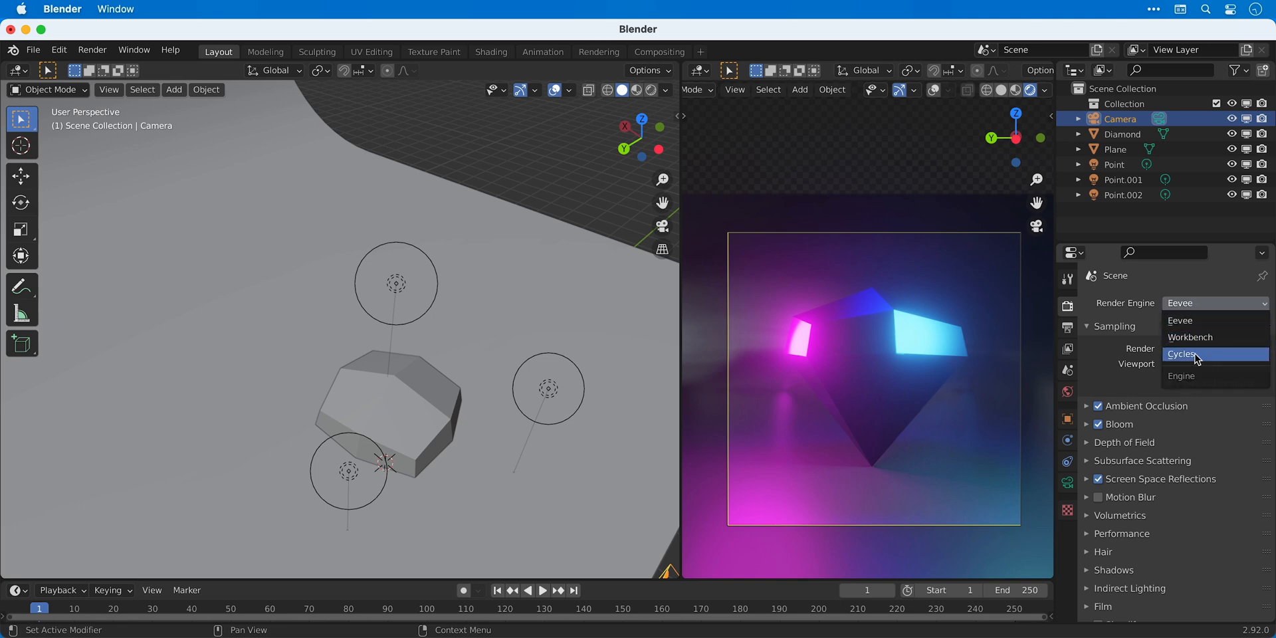
{"action": "left_click", "coordinate": [1183, 354]}
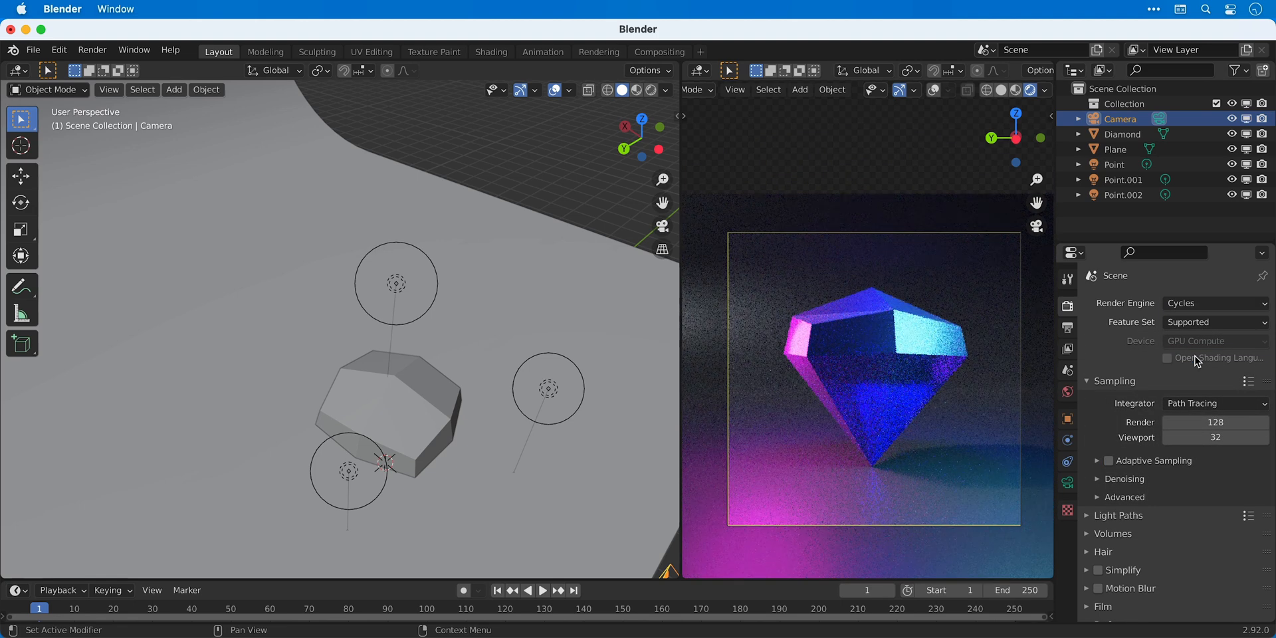
{"action": "left_click", "coordinate": [91, 50]}
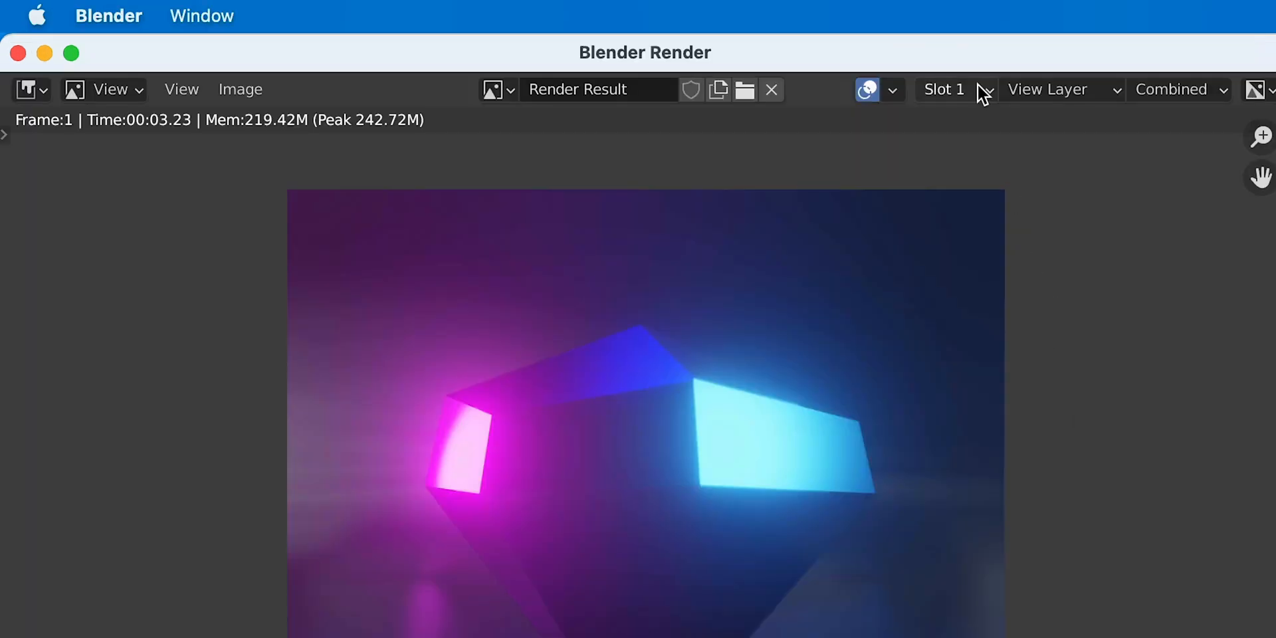
Select render Slot 2 and render the current frame with Cycles
{"action": "left_click", "coordinate": [951, 90]}
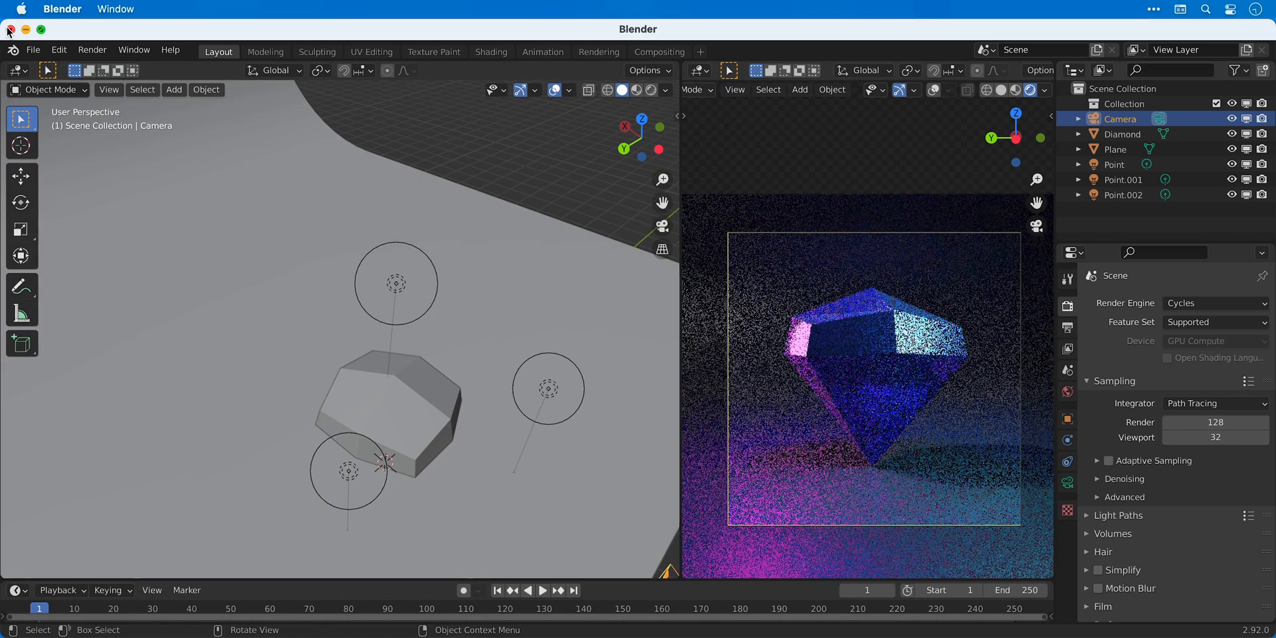
{"action": "left_click", "coordinate": [91, 50]}
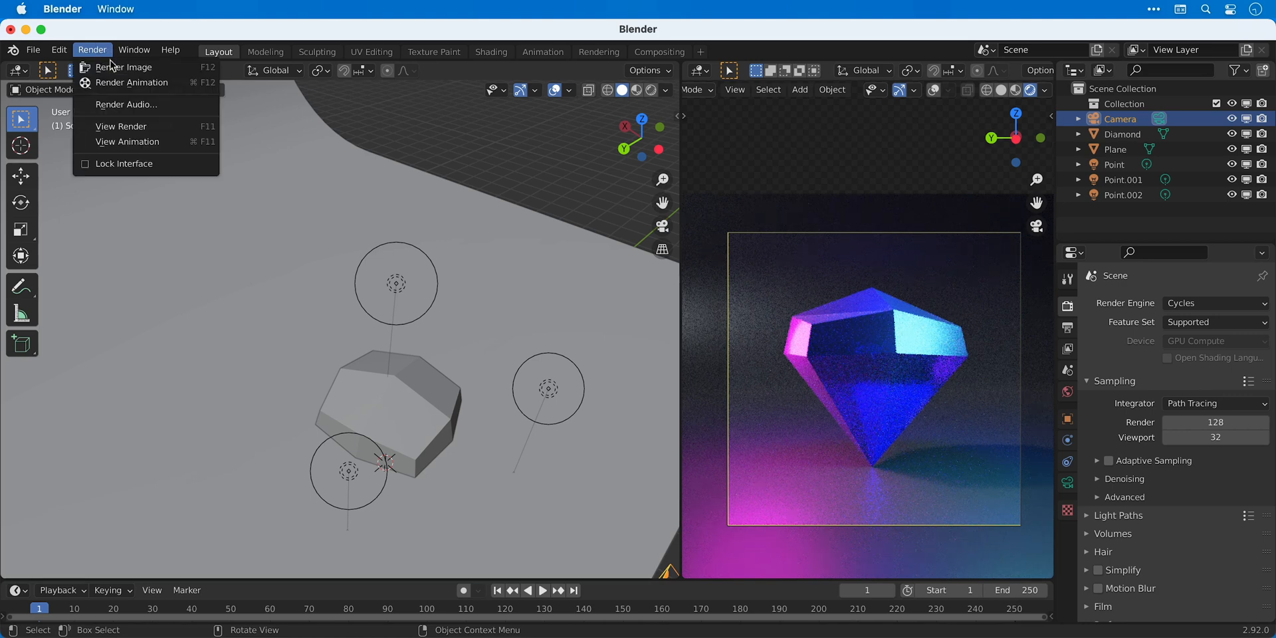
{"action": "left_click", "coordinate": [126, 67]}
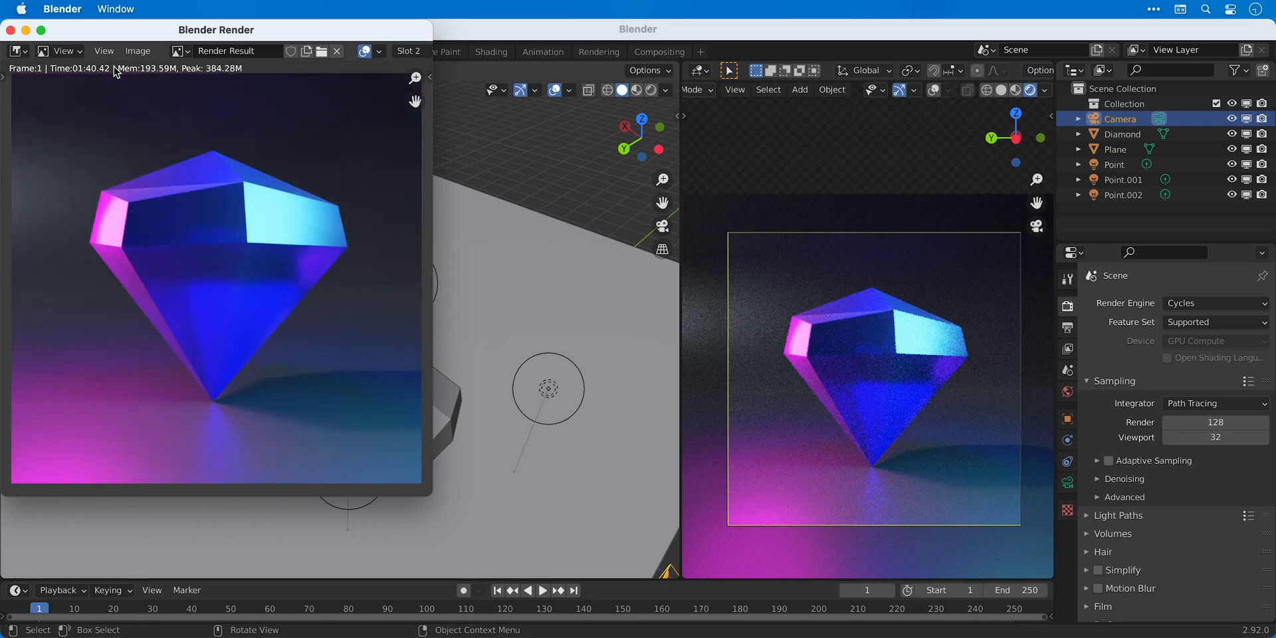
Check the Cycles render's Image menu, close the render window, and select Eevee as the engine
{"action": "left_click", "coordinate": [138, 51]}
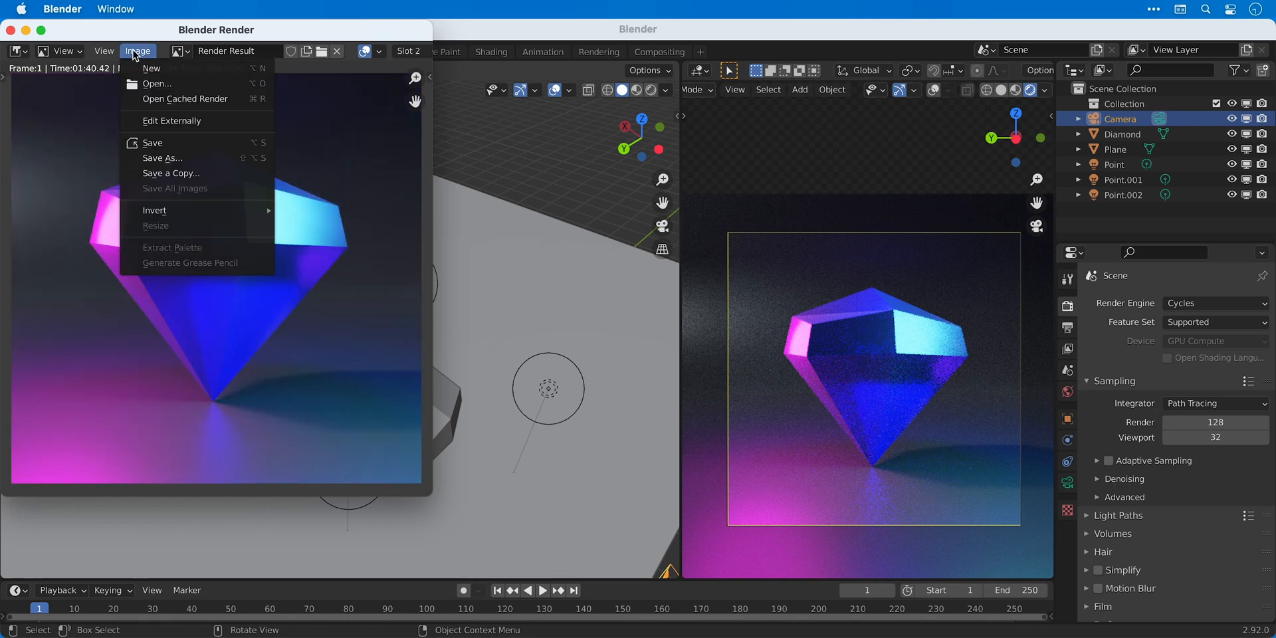
{"action": "mouse_move", "coordinate": [162, 158]}
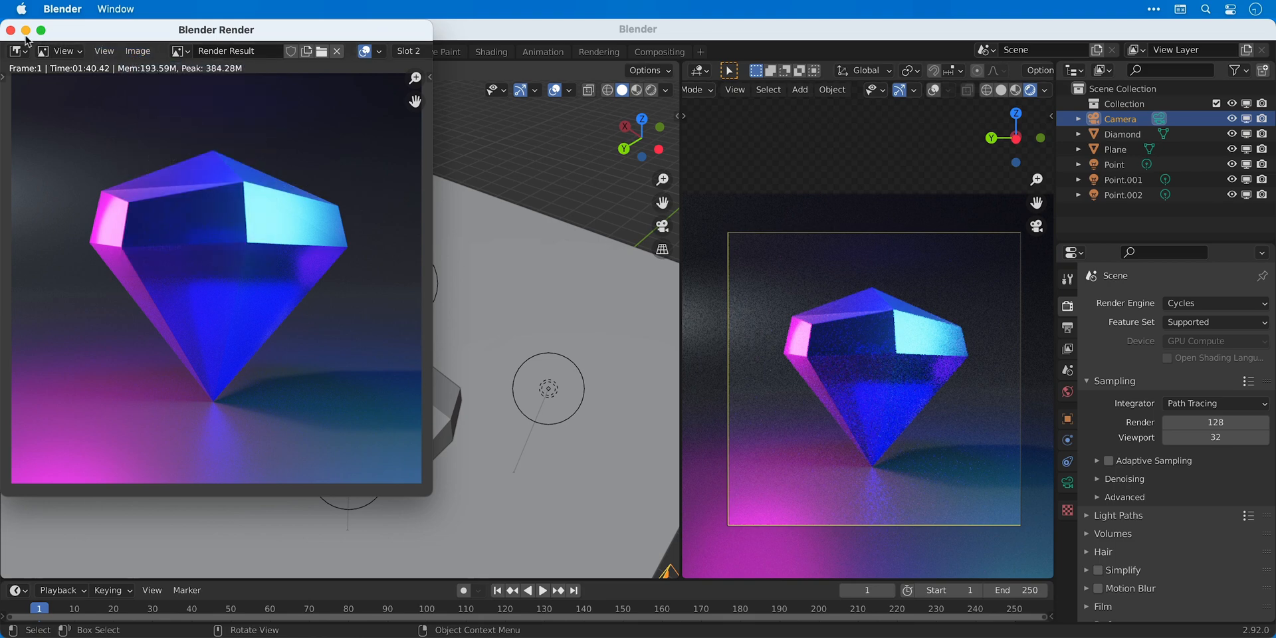
{"action": "left_click", "coordinate": [10, 30]}
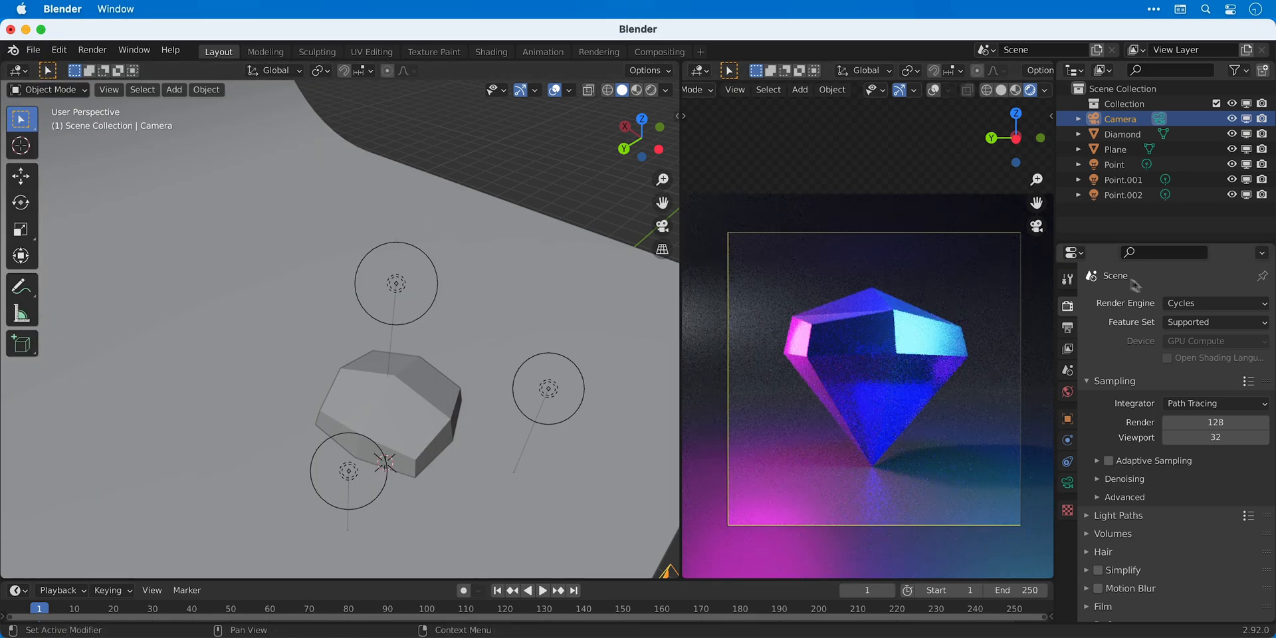
{"action": "left_click", "coordinate": [1213, 303]}
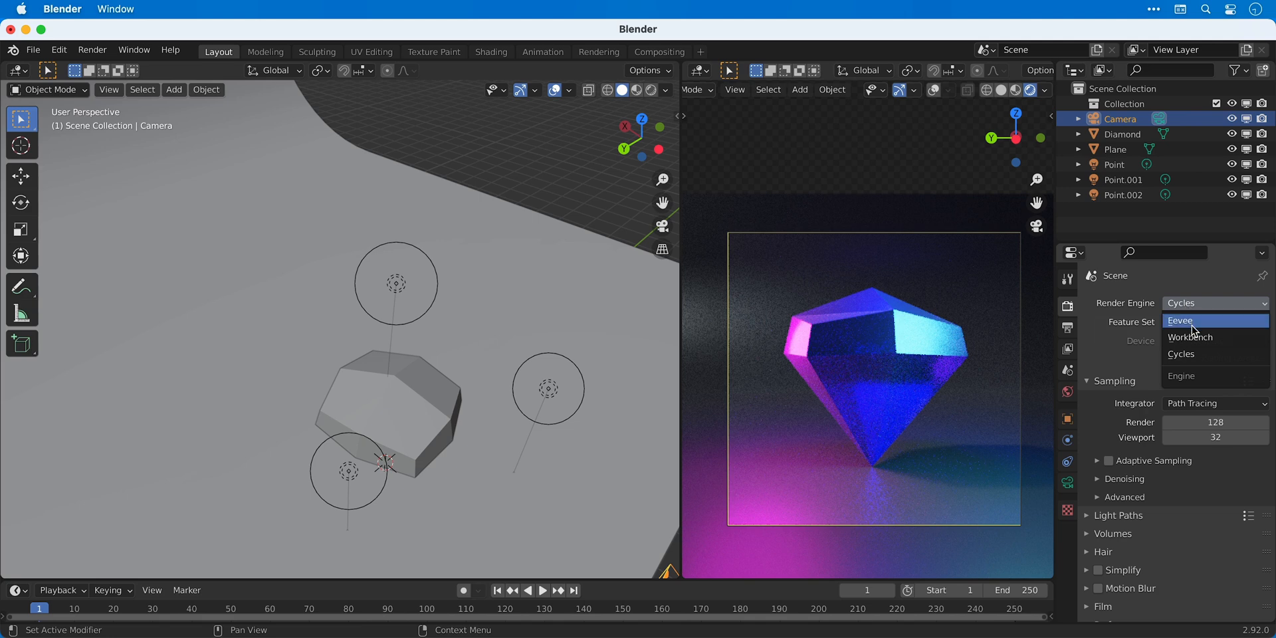
{"action": "left_click", "coordinate": [1179, 320]}
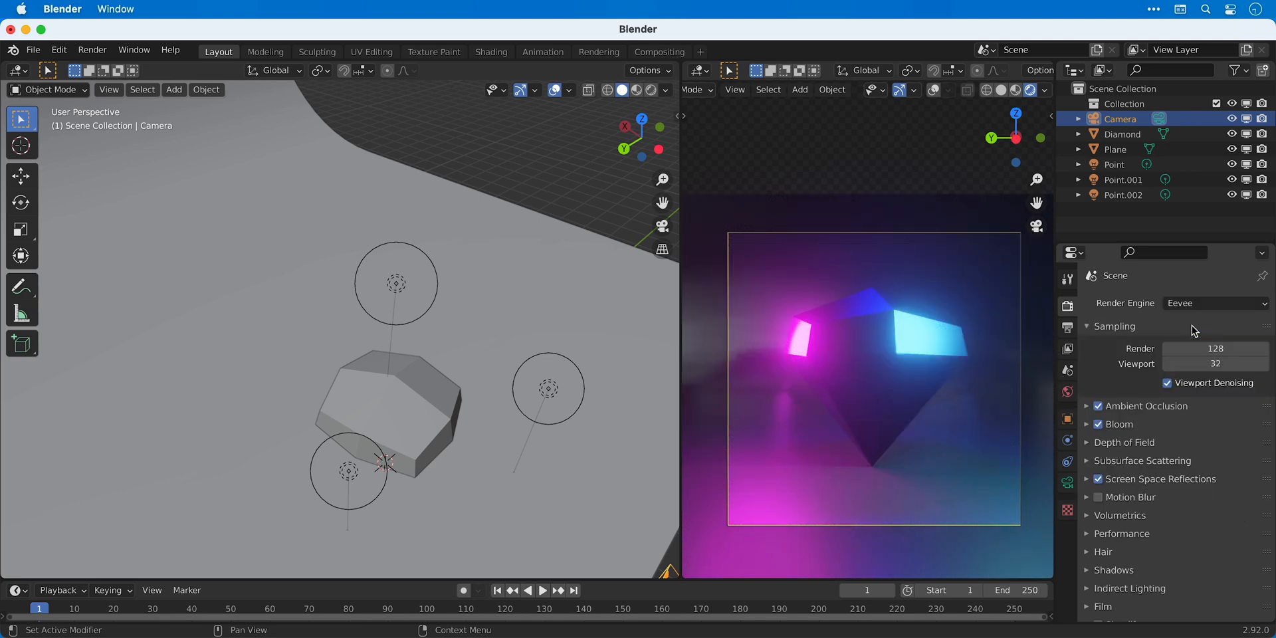